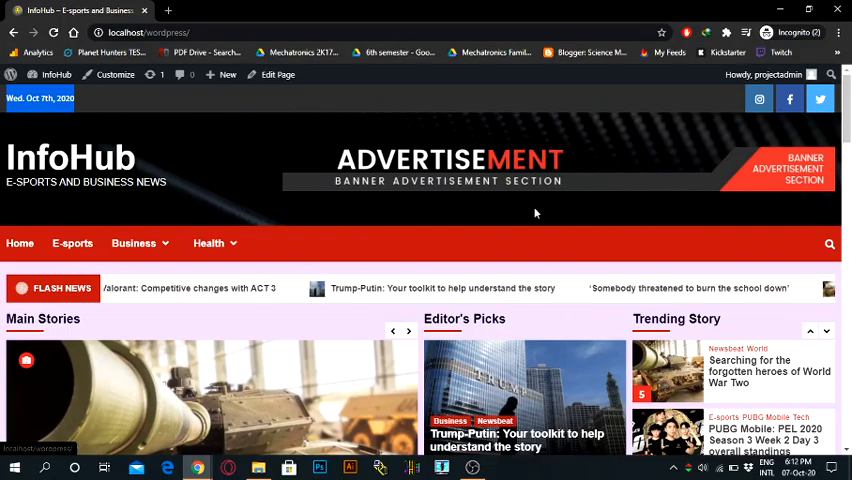
Reveal and dismiss the InfoHub header site search while browsing the home page.
scroll("down", 3)
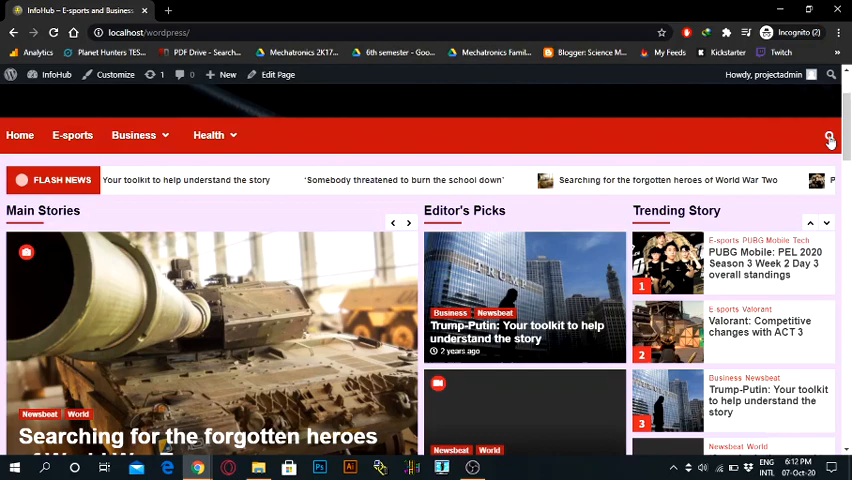
left_click(828, 136)
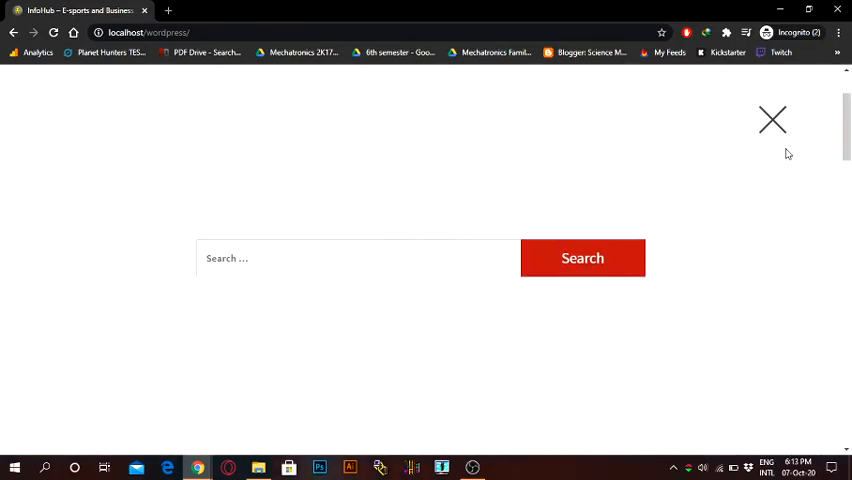
left_click(772, 120)
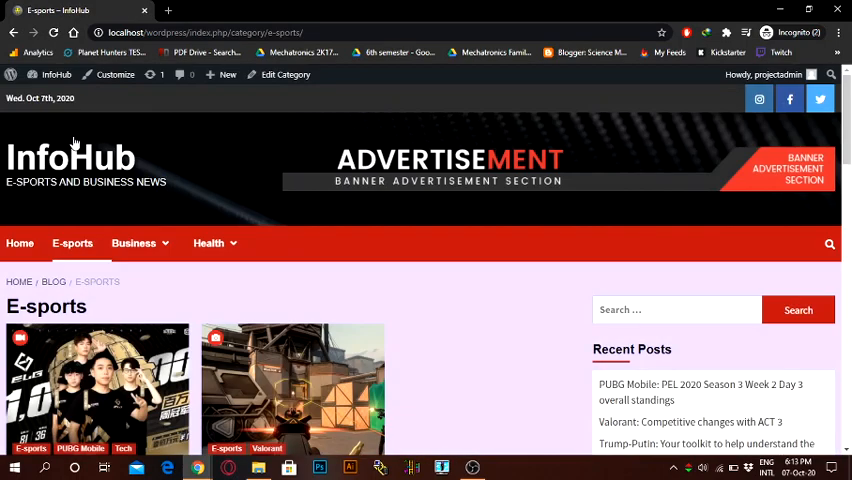
scroll("down", 3)
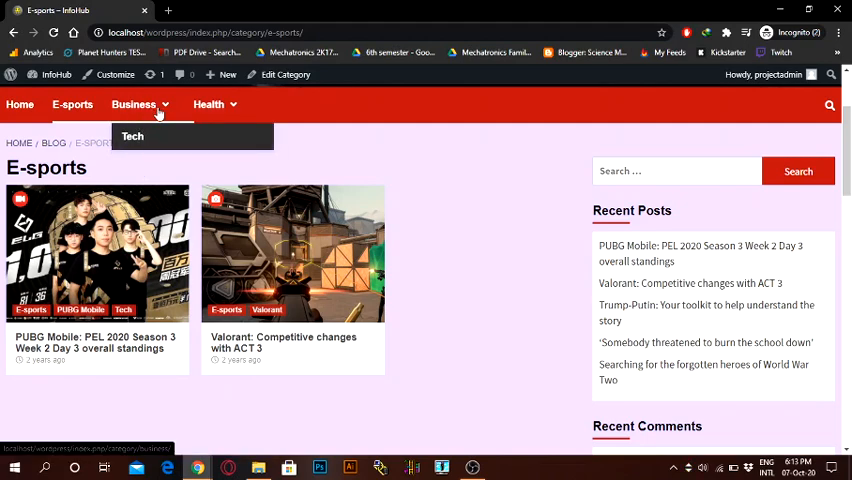
Browse the Business category archive of the InfoHub site.
left_click(132, 104)
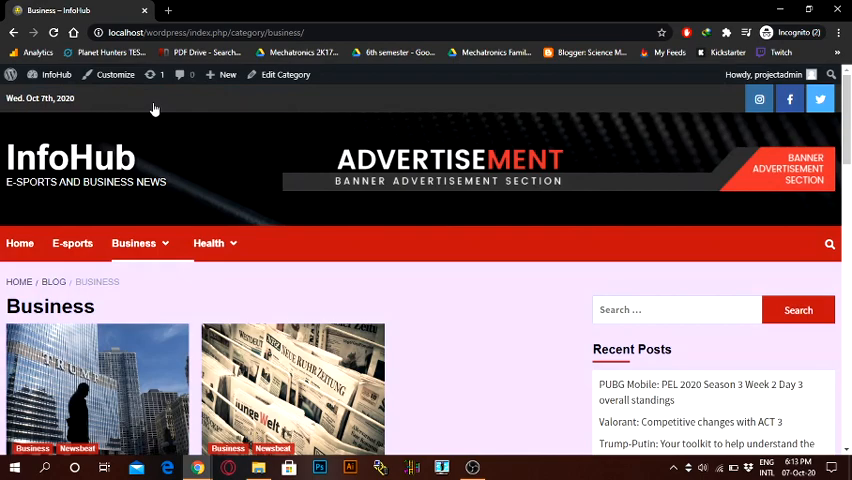
scroll("down", 3)
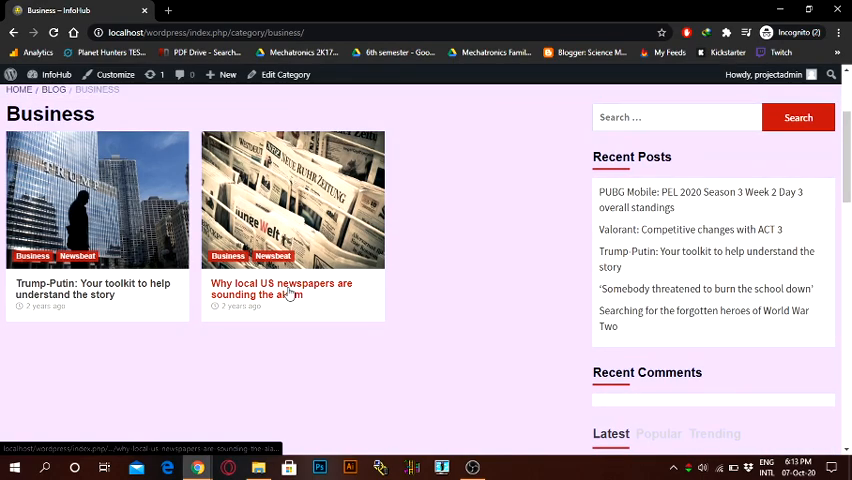
scroll("up", 3)
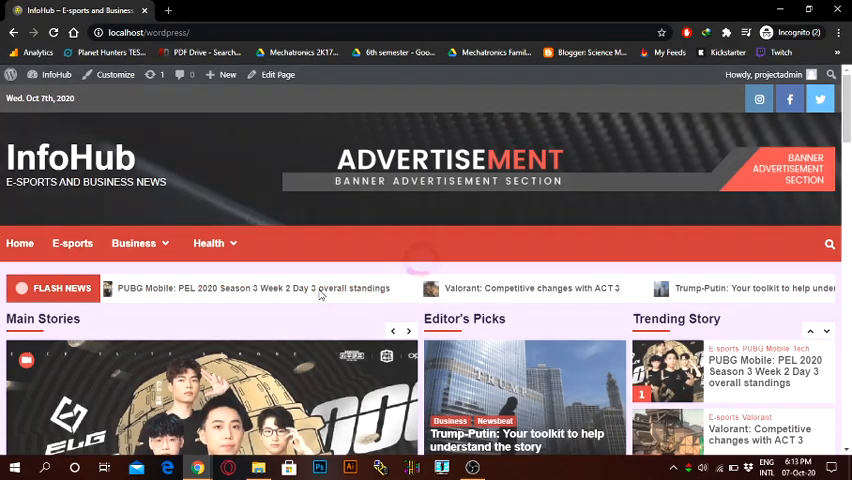
scroll("down", 3)
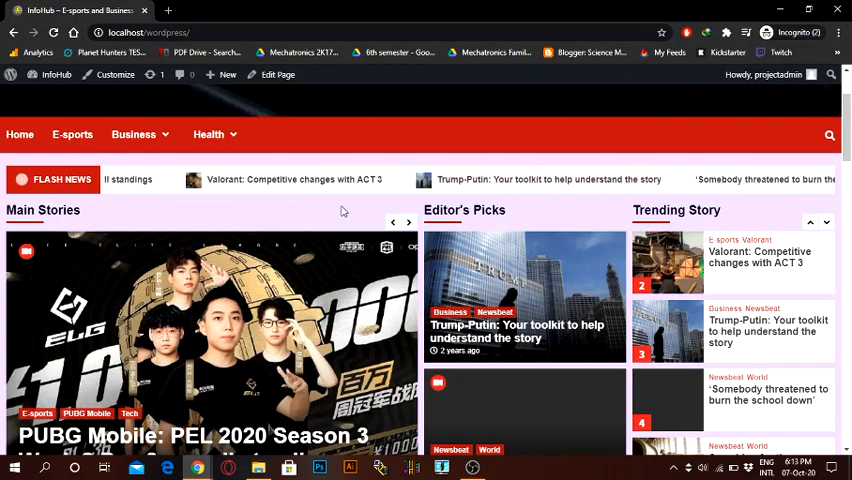
scroll("down", 3)
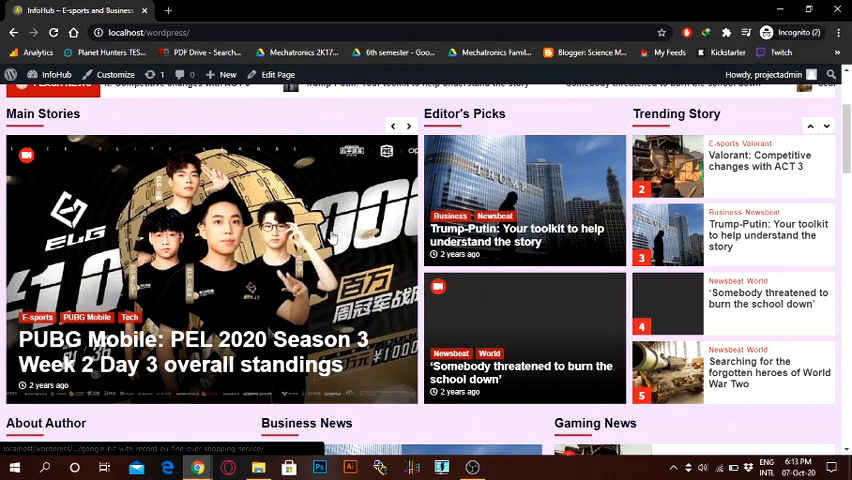
Flip the Main Stories slider through several stories.
left_click(412, 128)
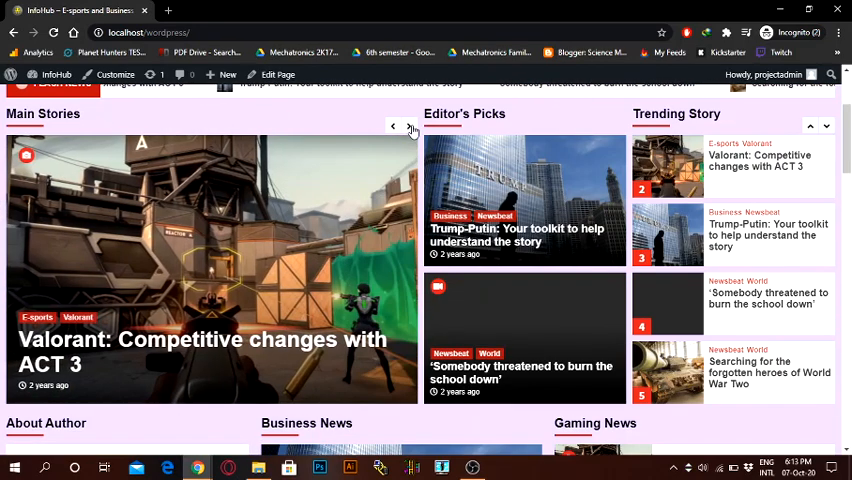
left_click(412, 130)
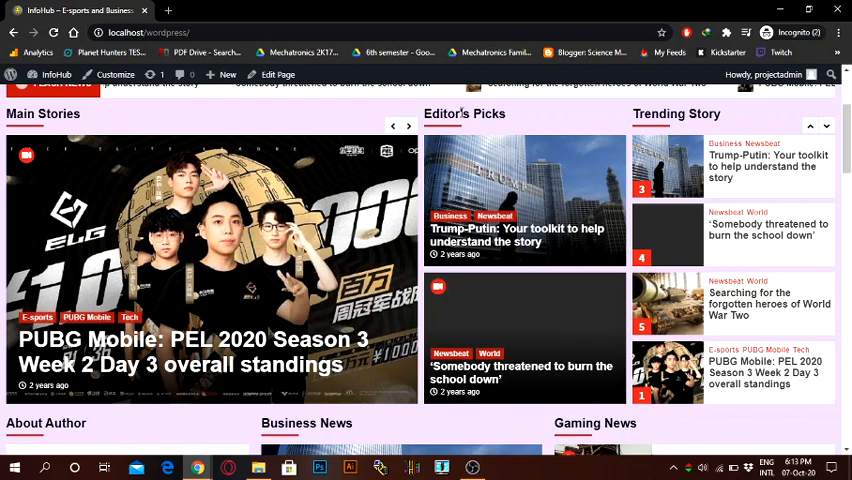
double_click(464, 112)
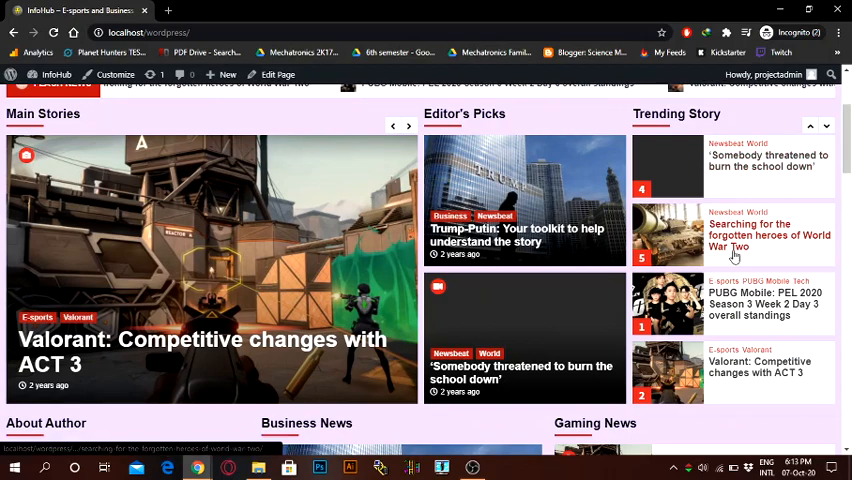
Scroll down the home page to view the InfoHub footer.
scroll("down", 3)
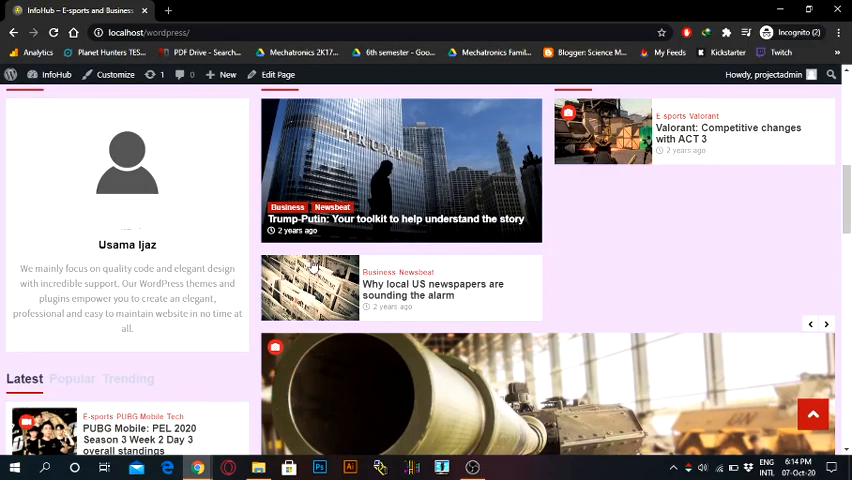
mouse_move(600, 280)
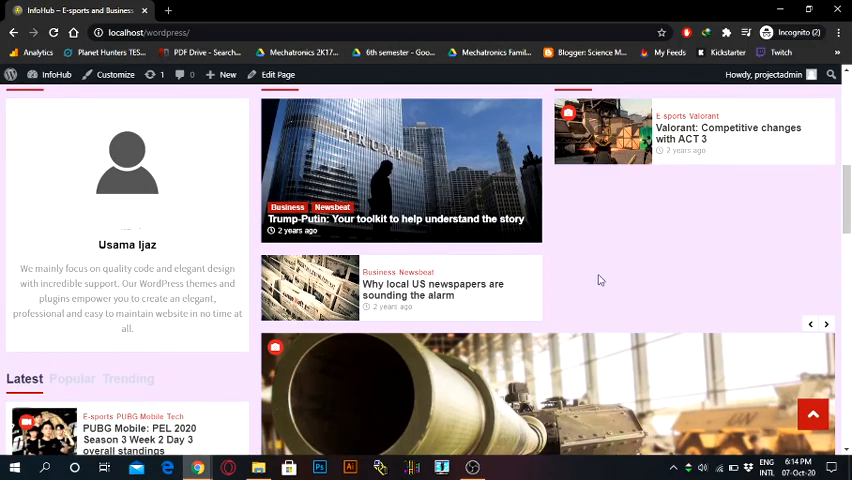
scroll("down", 3)
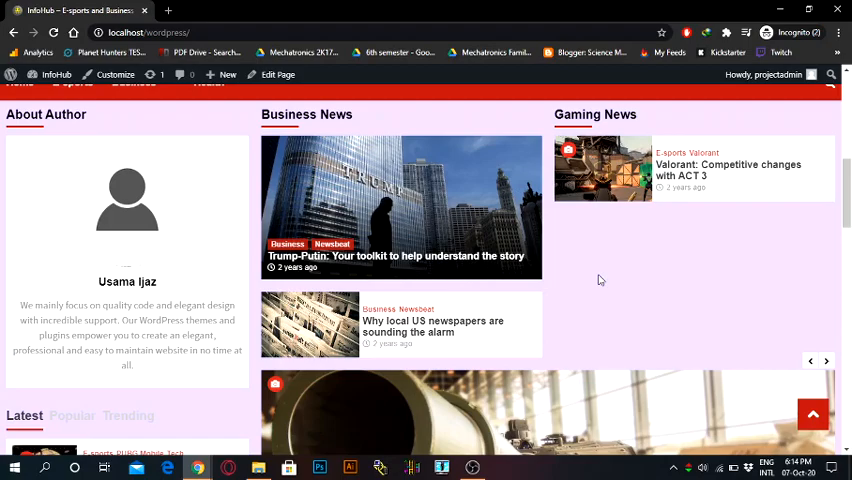
mouse_move(616, 264)
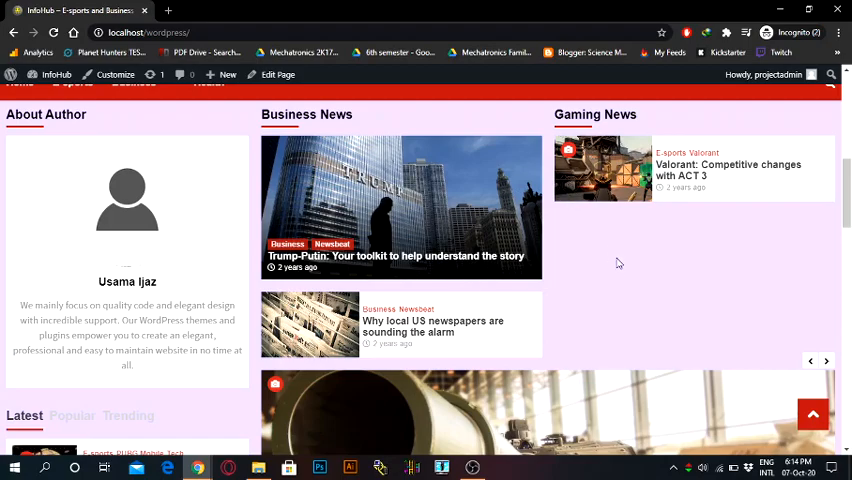
scroll("down", 3)
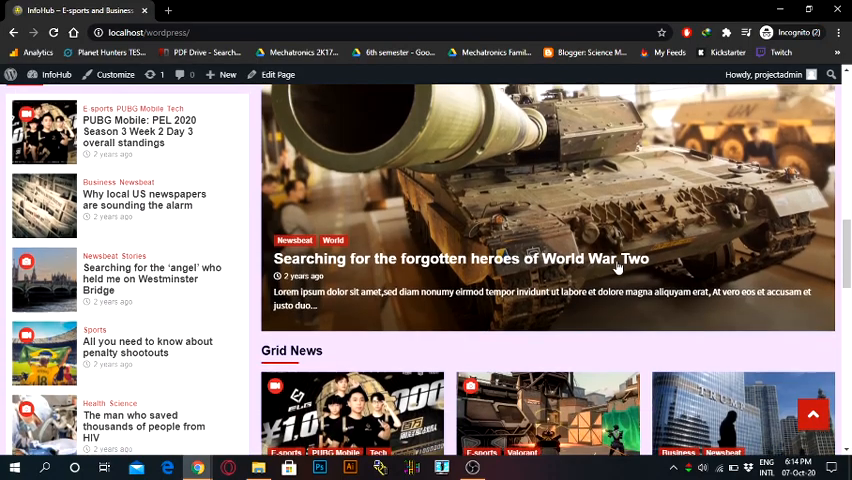
scroll("down", 3)
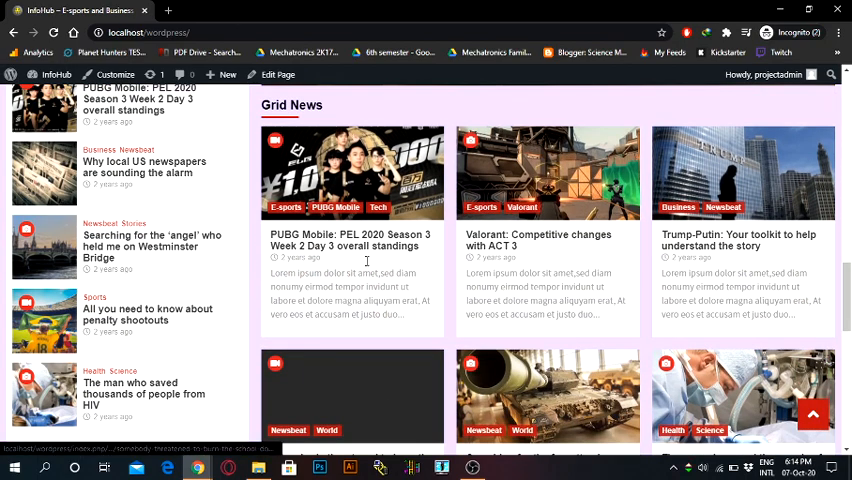
scroll("down", 3)
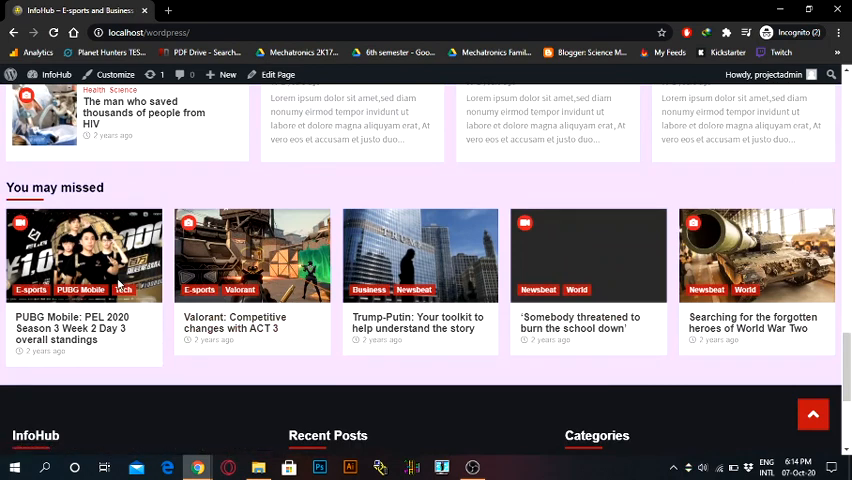
mouse_move(688, 276)
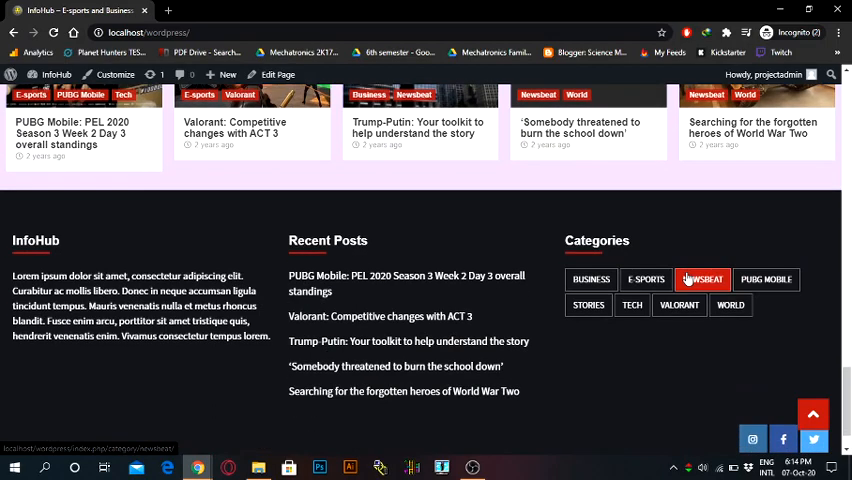
scroll("down", 3)
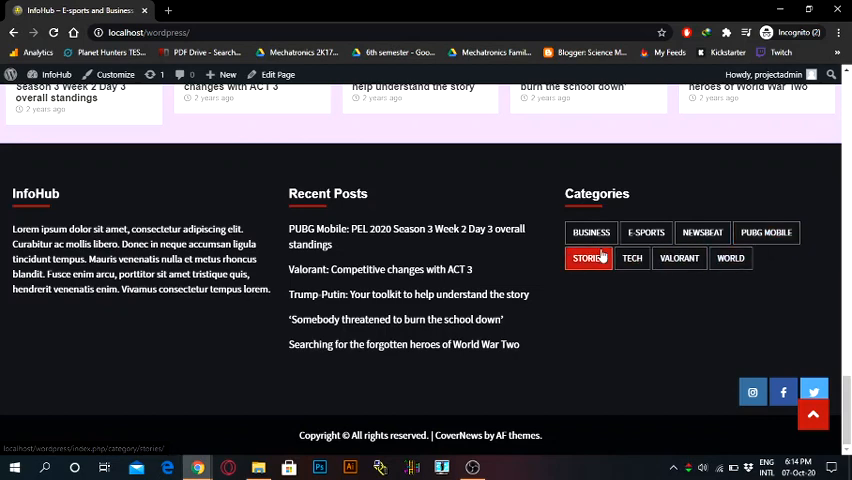
mouse_move(612, 384)
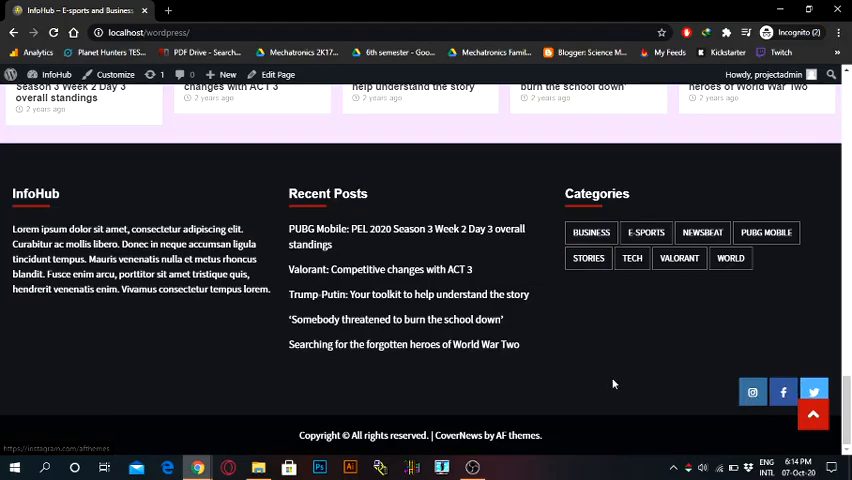
Return to the page top and enter the admin Dashboard from the admin bar site menu.
scroll("up", 3)
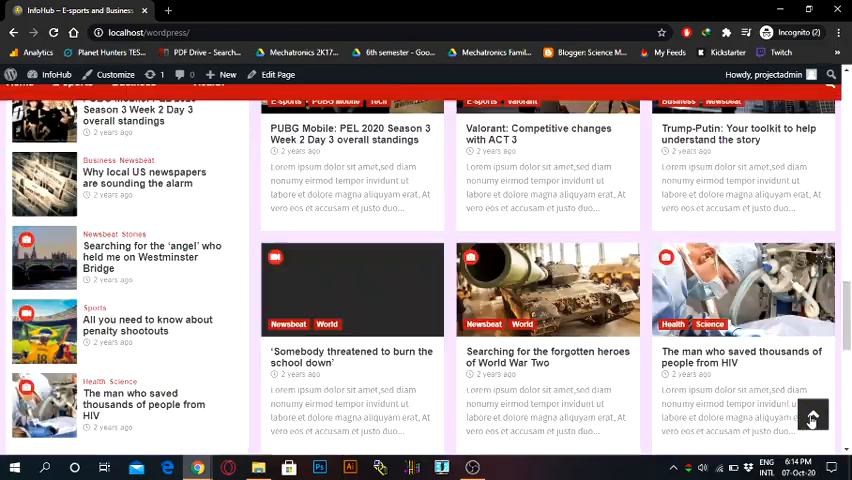
scroll("up", 3)
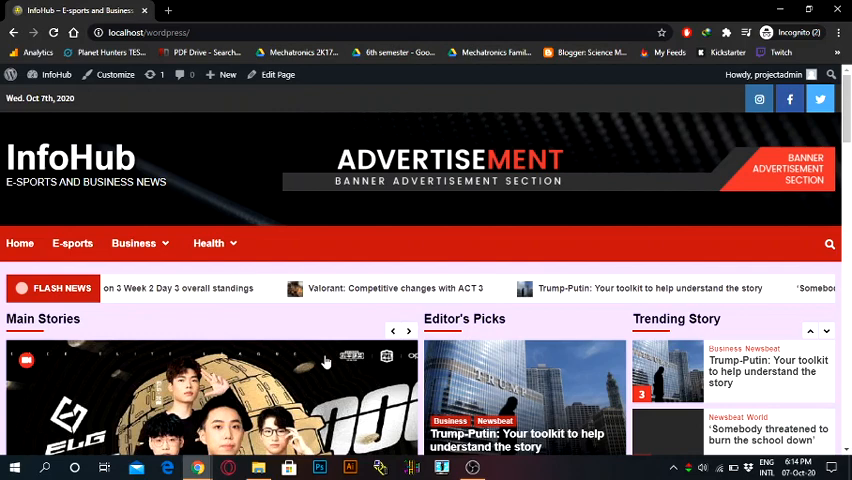
left_click(12, 74)
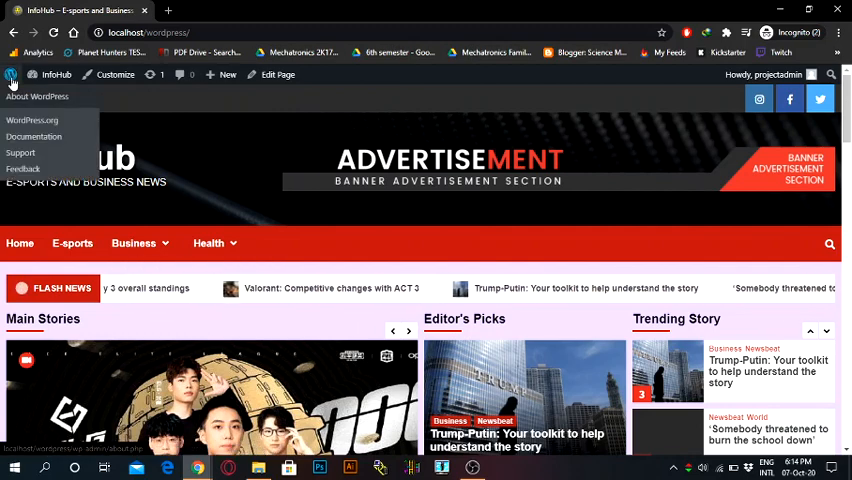
mouse_move(56, 74)
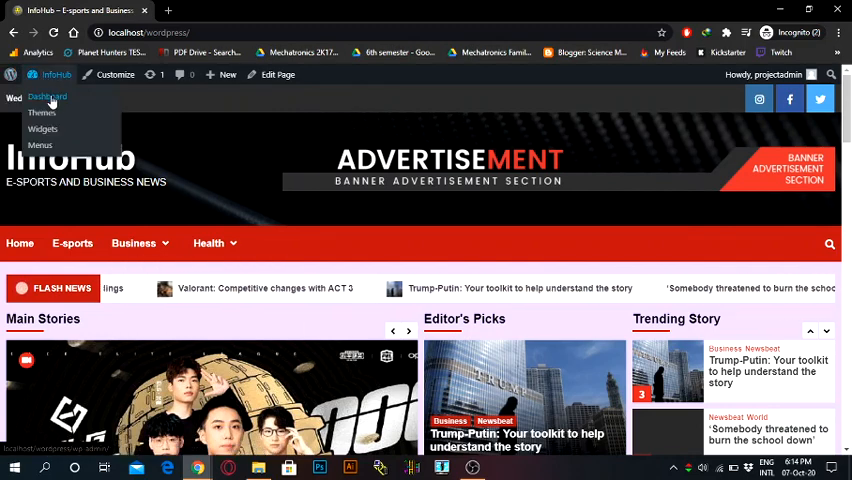
left_click(46, 96)
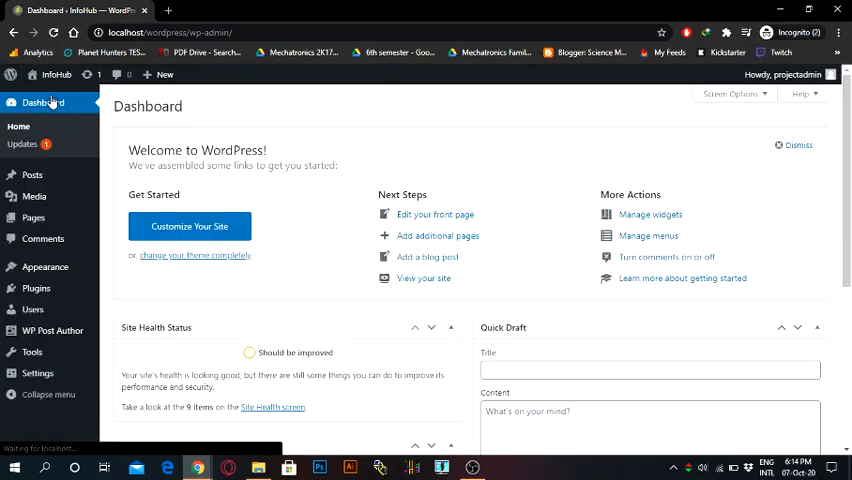
From Appearance > Themes, launch Customize on the active CoverNews theme.
left_click(44, 268)
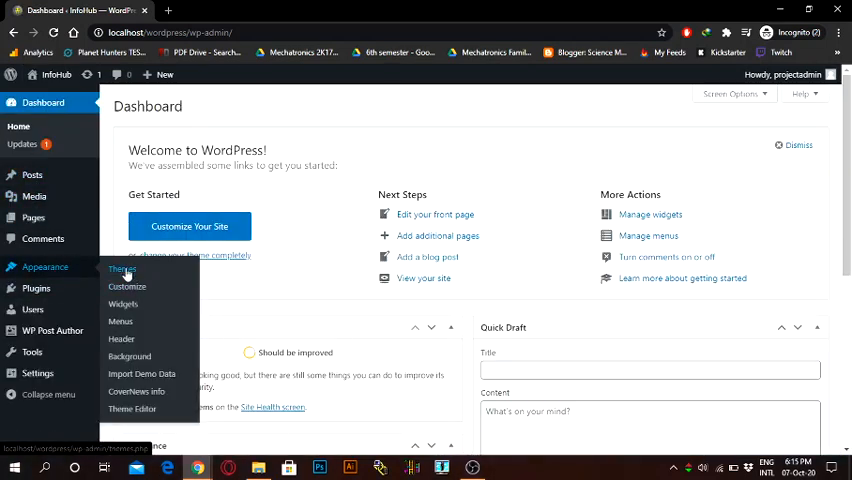
left_click(120, 270)
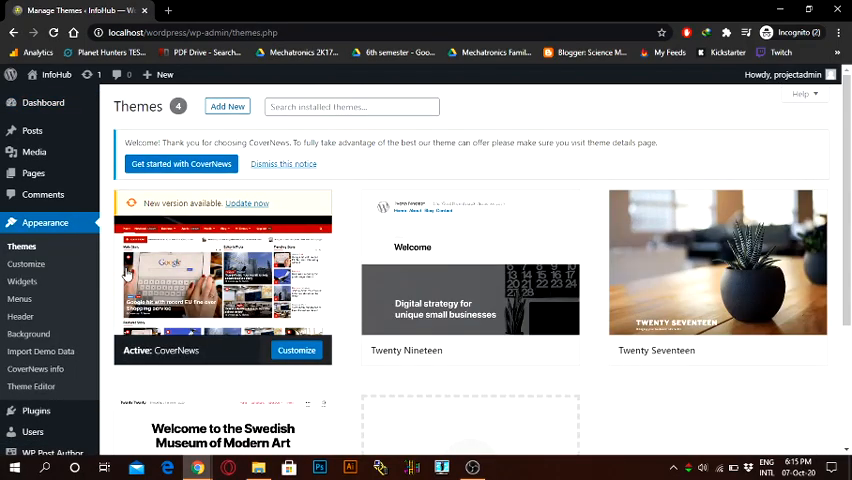
left_click(26, 264)
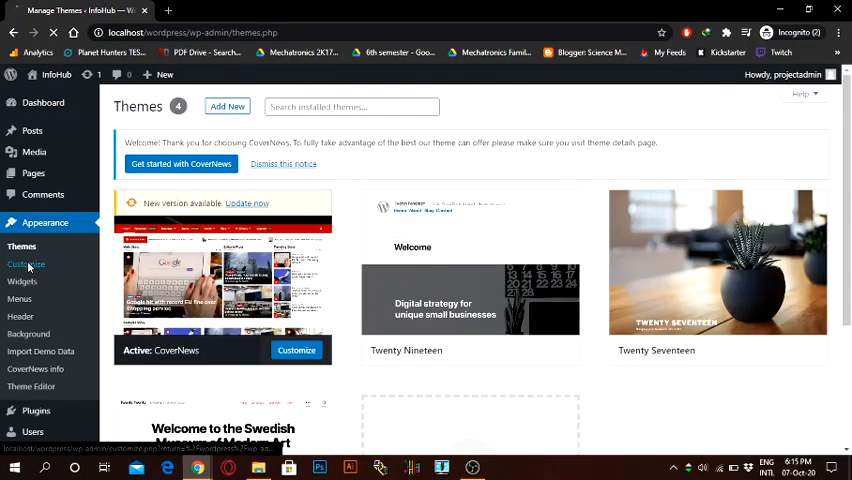
left_click(26, 264)
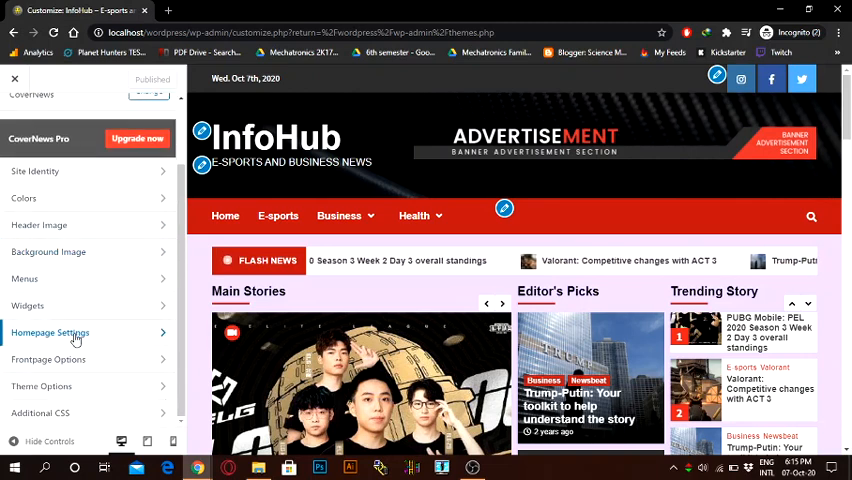
Reach Frontpage Options > Frontpage Layout Settings and preview the Trending tab of the posts widget.
left_click(50, 332)
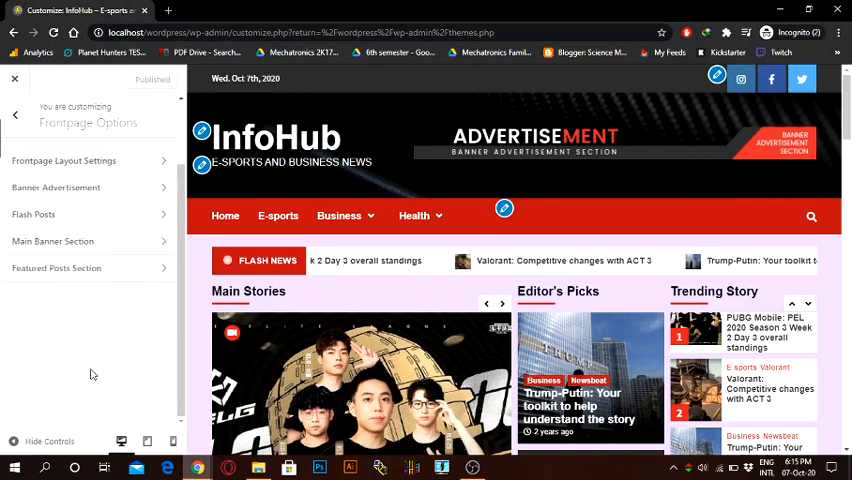
left_click(64, 160)
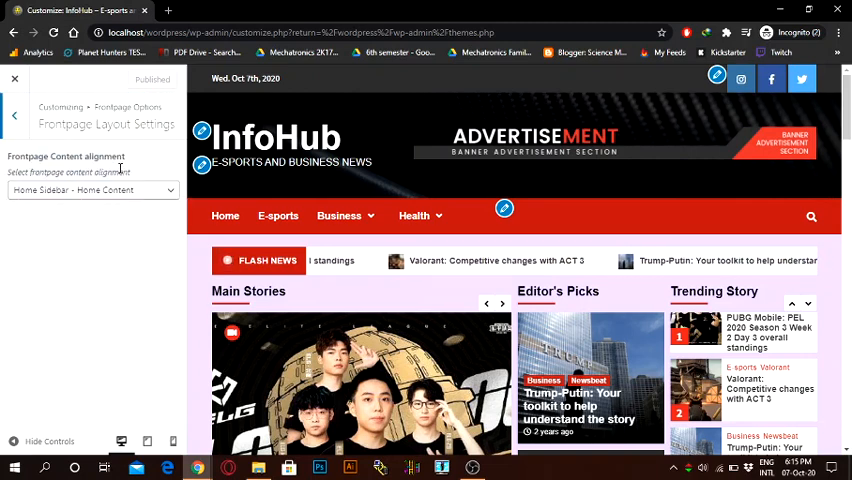
left_click(90, 190)
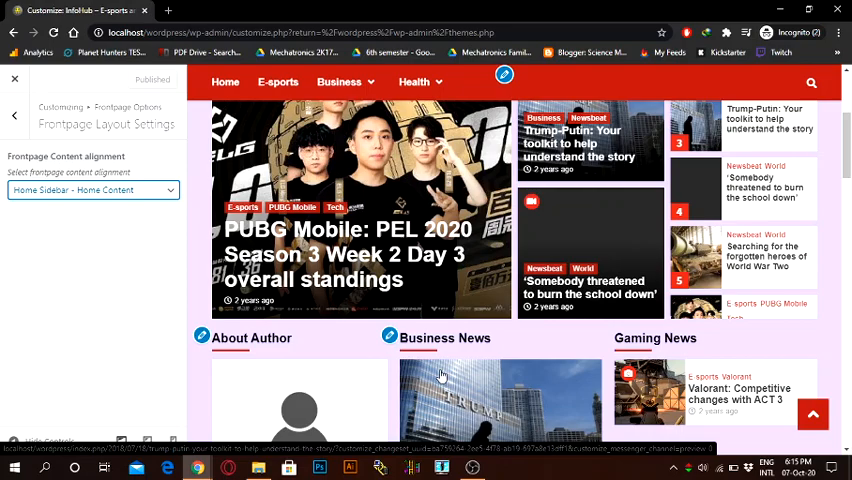
scroll("down", 3)
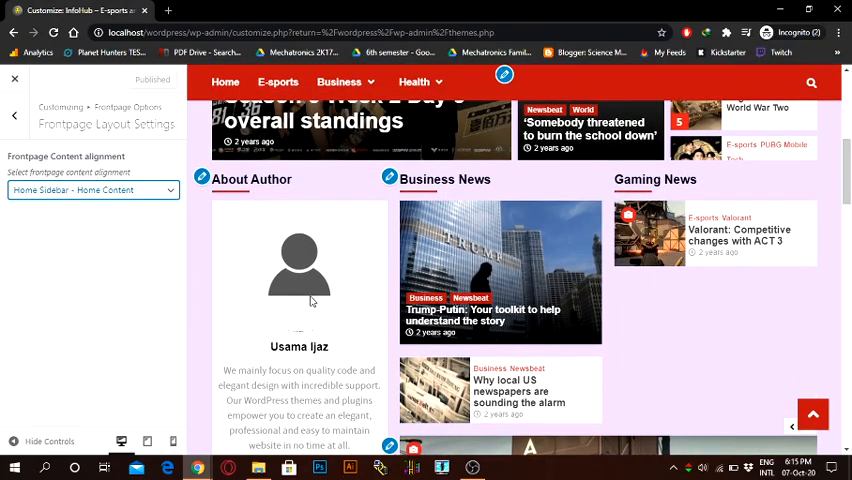
scroll("down", 3)
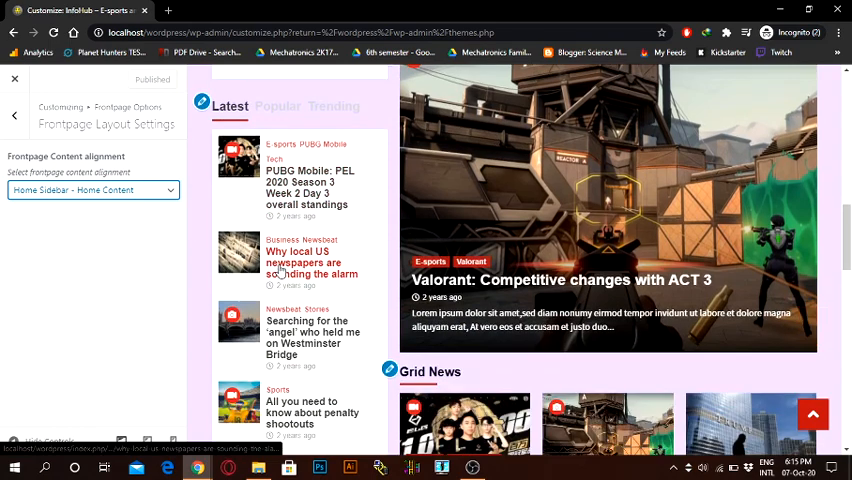
left_click(334, 106)
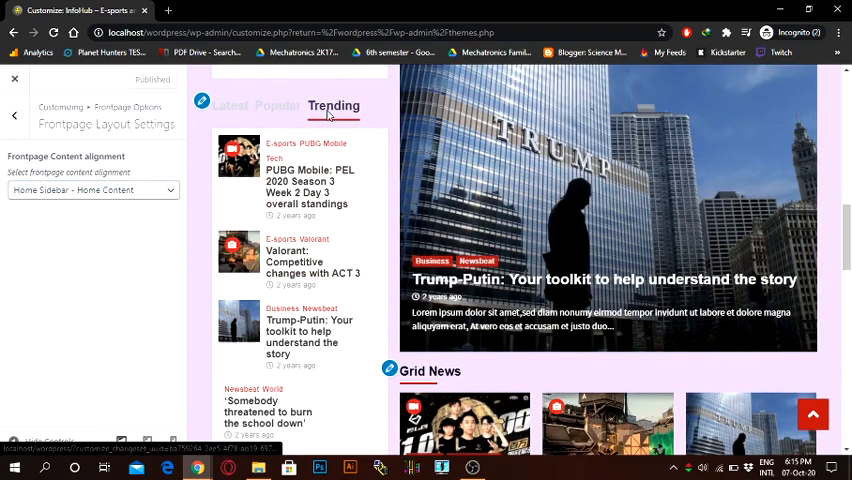
Set Content alignment to Home Content - Home Sidebar, revert to Home Sidebar - Home Content, and close the customizer.
left_click(90, 190)
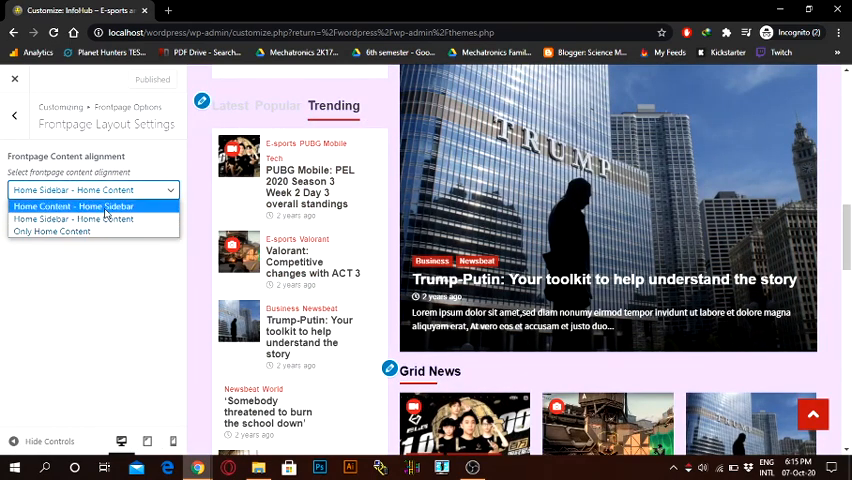
left_click(72, 206)
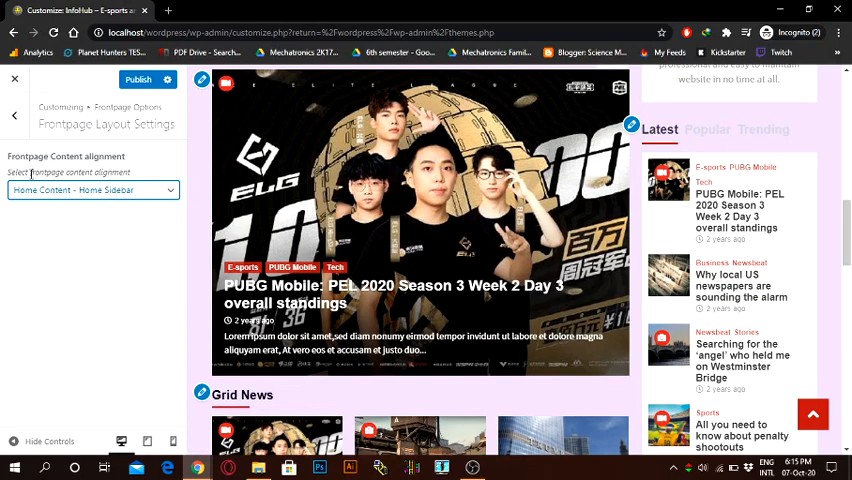
left_click(92, 190)
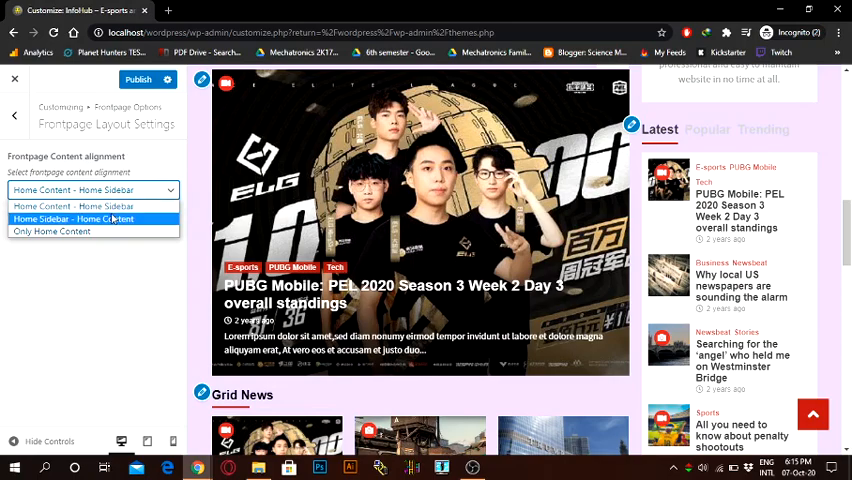
left_click(72, 220)
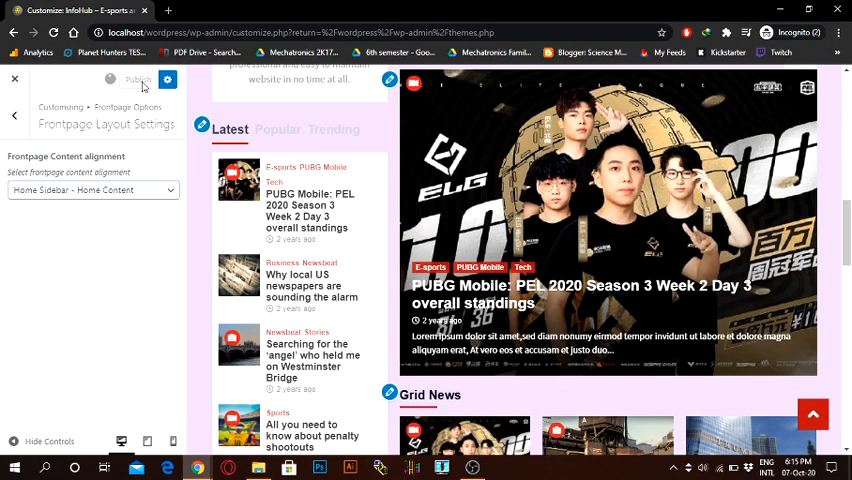
left_click(138, 80)
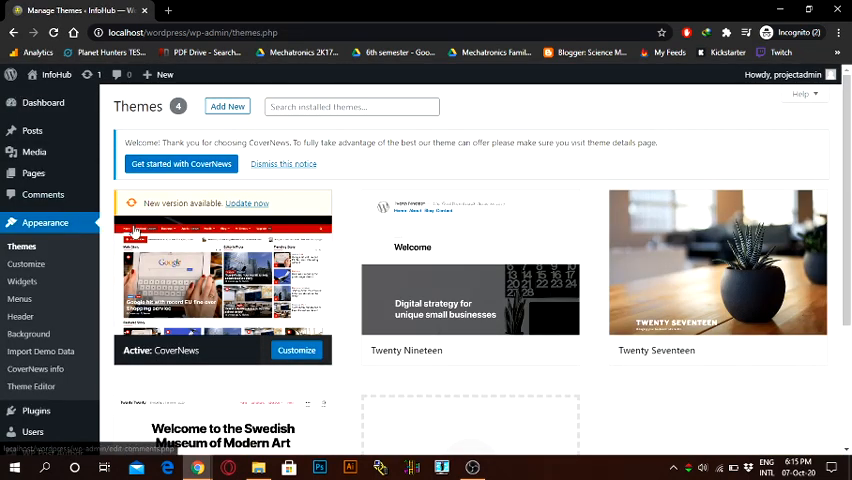
Show Appearance > Widgets with the Main Sidebar, front-page and footer widget areas.
left_click(20, 280)
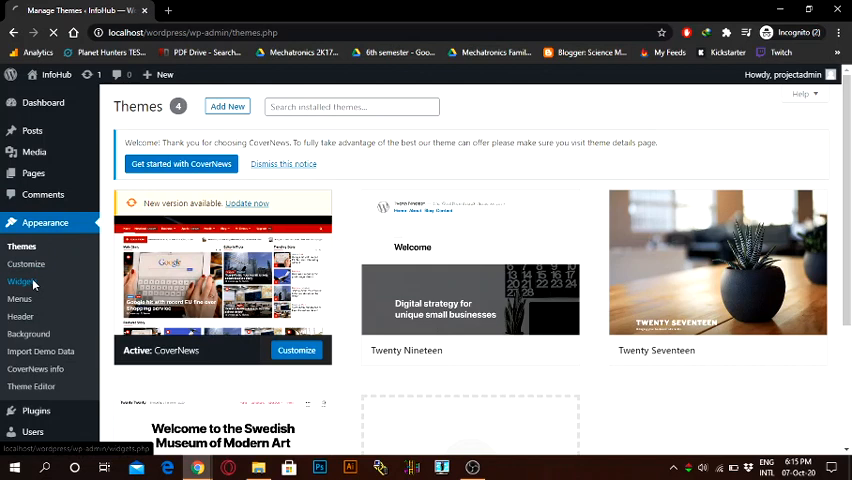
left_click(24, 282)
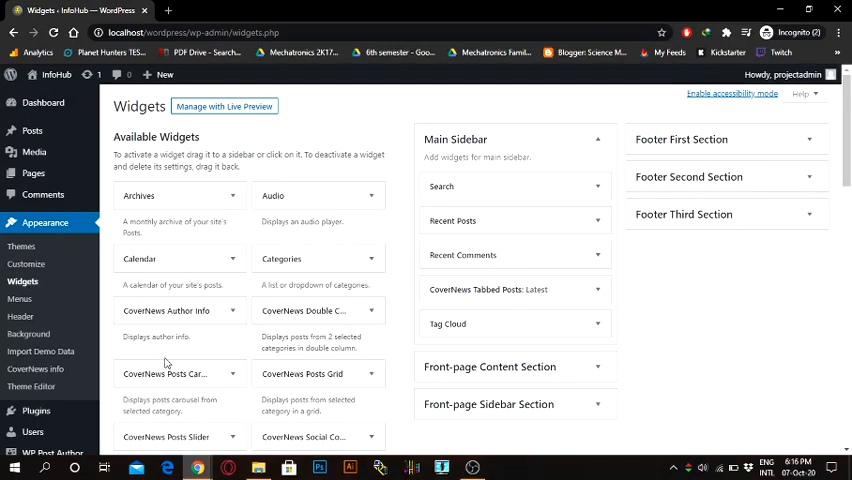
scroll("down", 3)
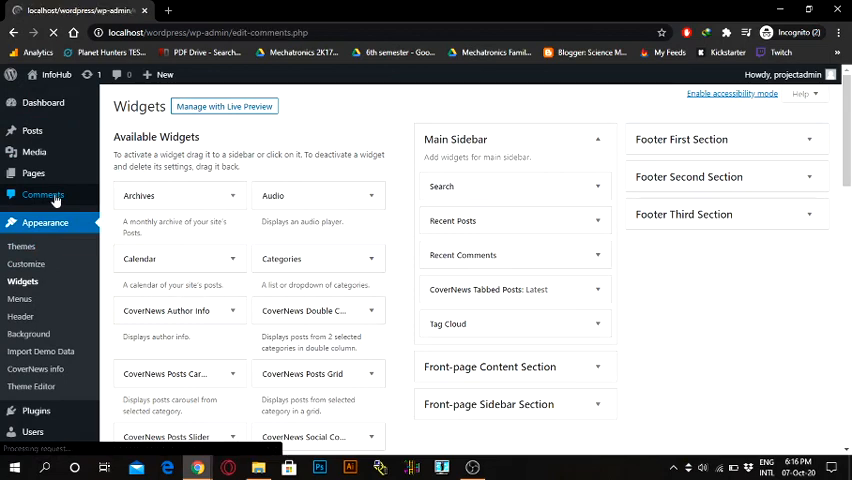
Show the empty Comments list from the admin sidebar.
left_click(42, 194)
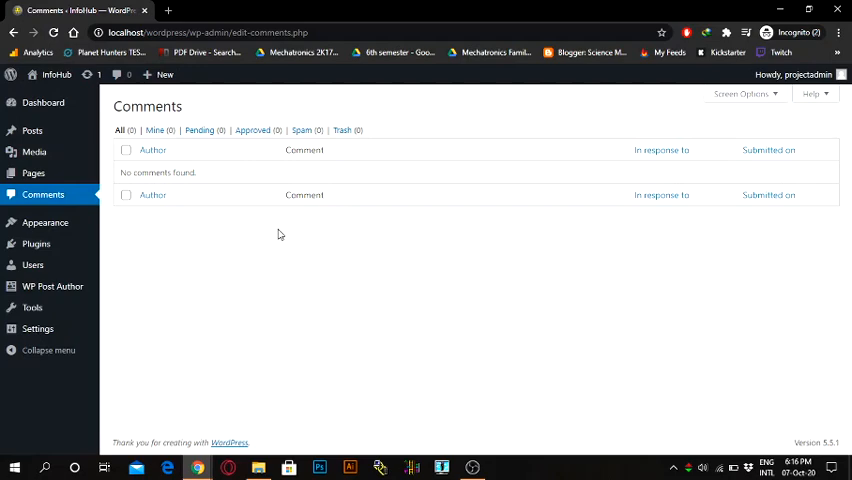
mouse_move(34, 152)
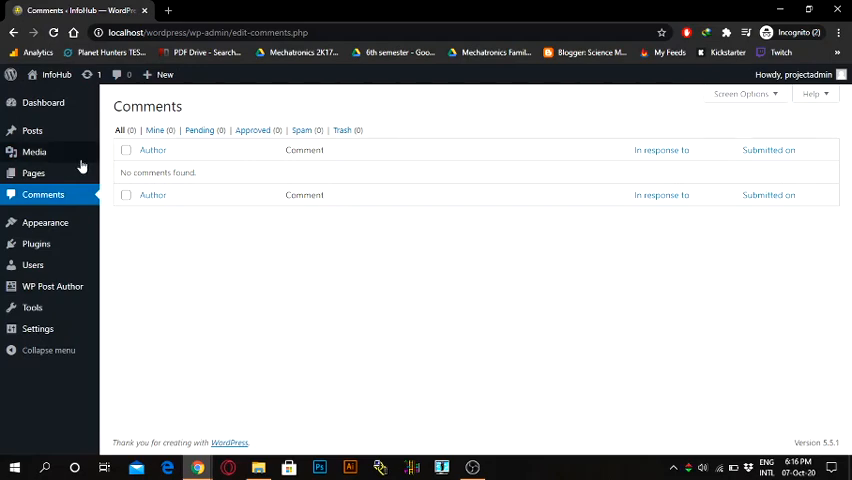
mouse_move(32, 172)
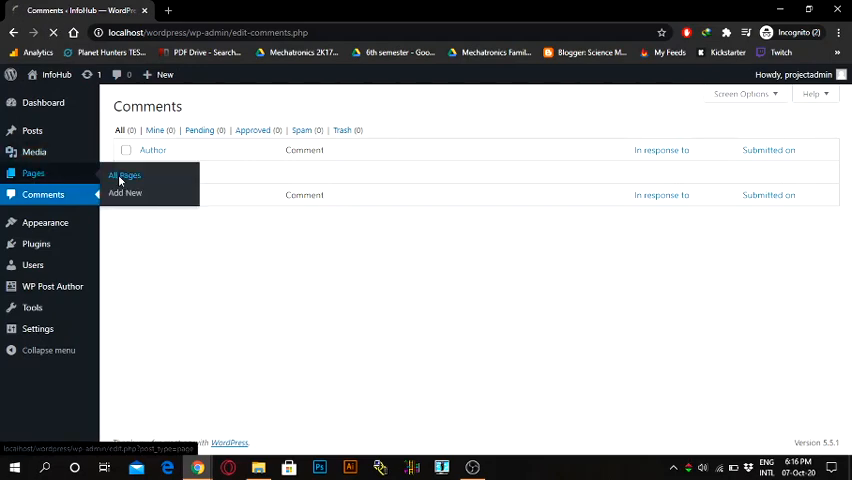
List the site pages, briefly edit the Privacy Policy draft, and return to All Pages.
left_click(124, 176)
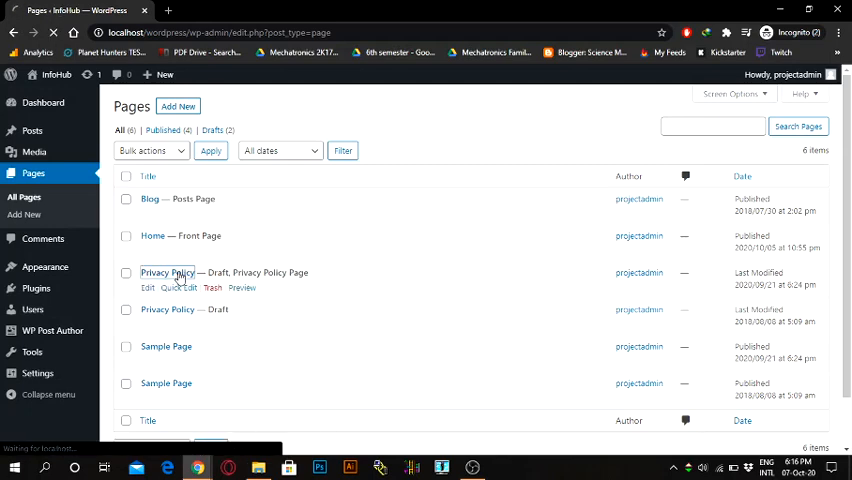
left_click(168, 272)
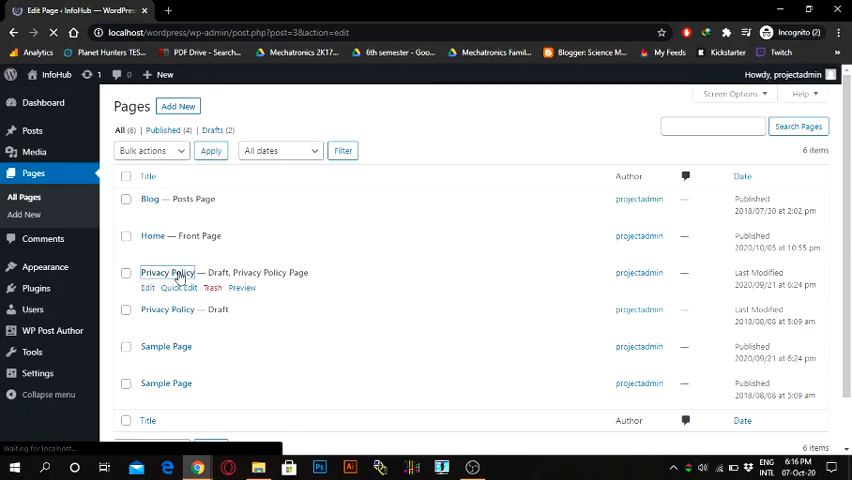
left_click(168, 272)
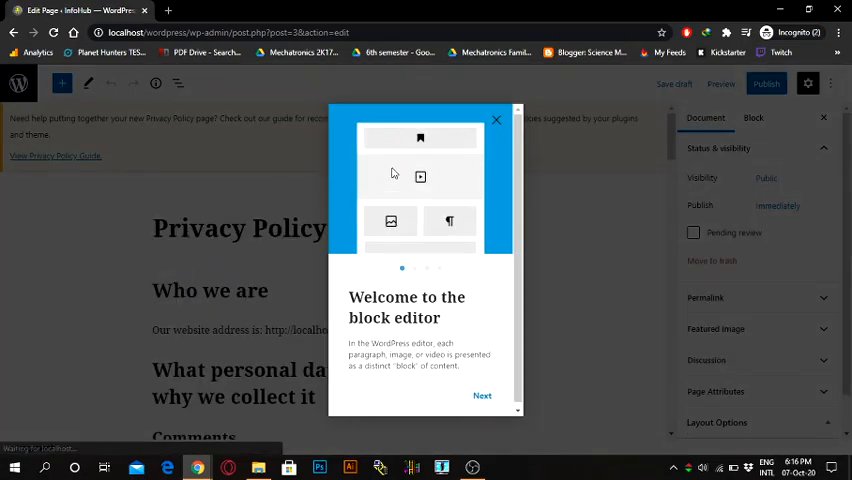
left_click(498, 120)
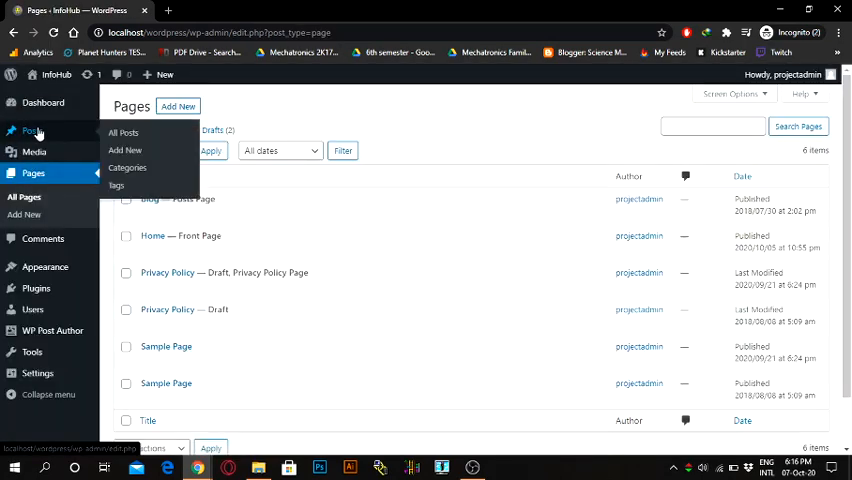
List all posts and start editing the PUBG Mobile: PEL 2020 standings post.
left_click(30, 130)
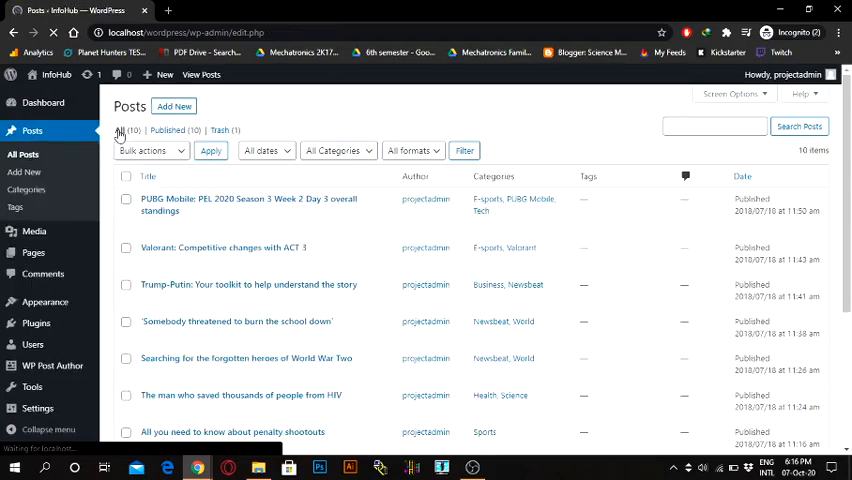
scroll("down", 3)
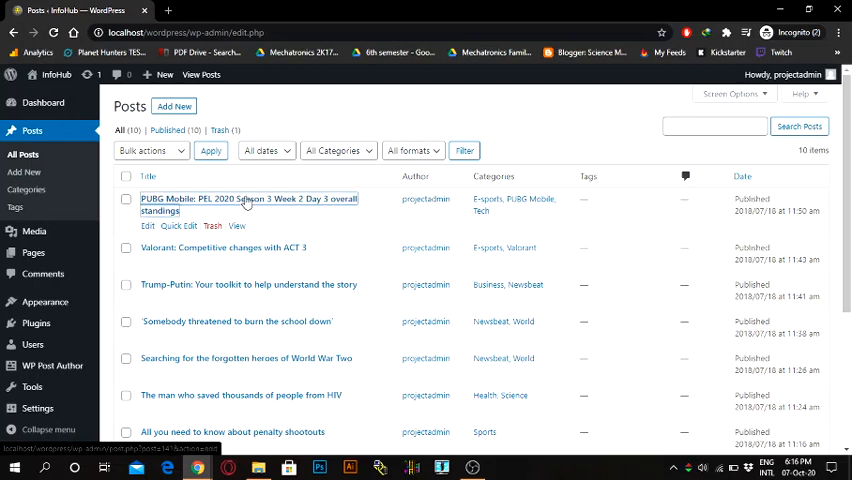
left_click(248, 200)
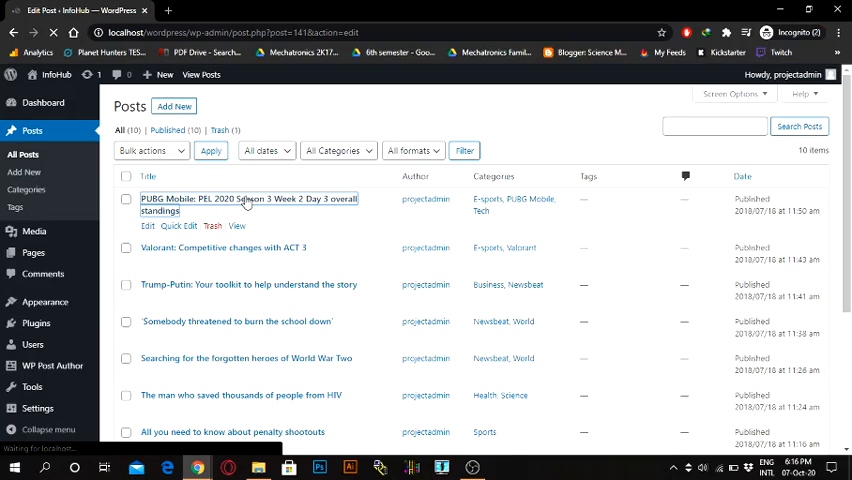
Load the PUBG Mobile standings post in the block editor and expand its Featured image panel.
left_click(248, 200)
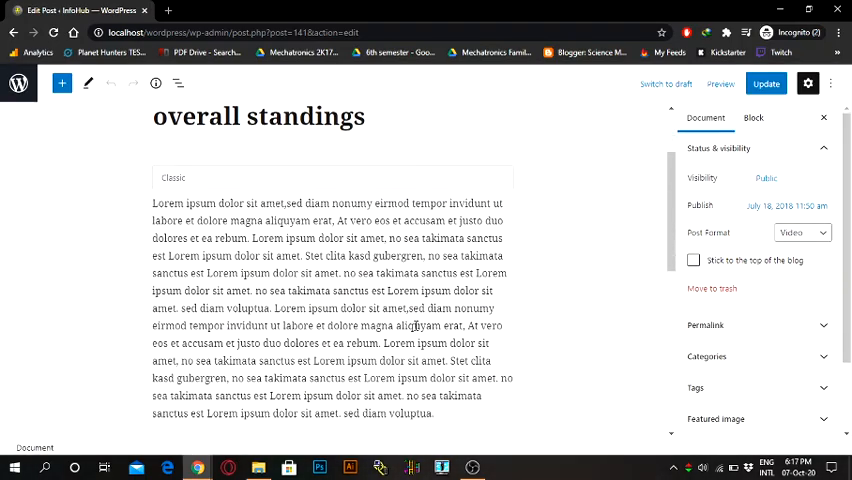
scroll("down", 3)
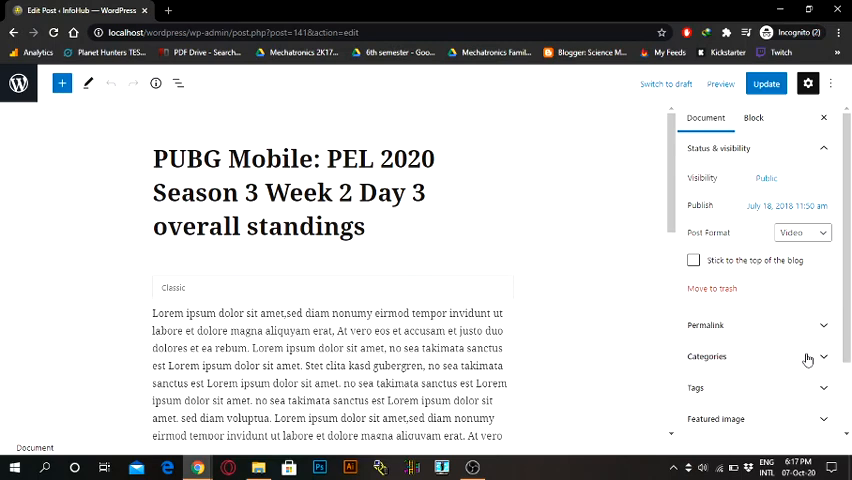
scroll("down", 3)
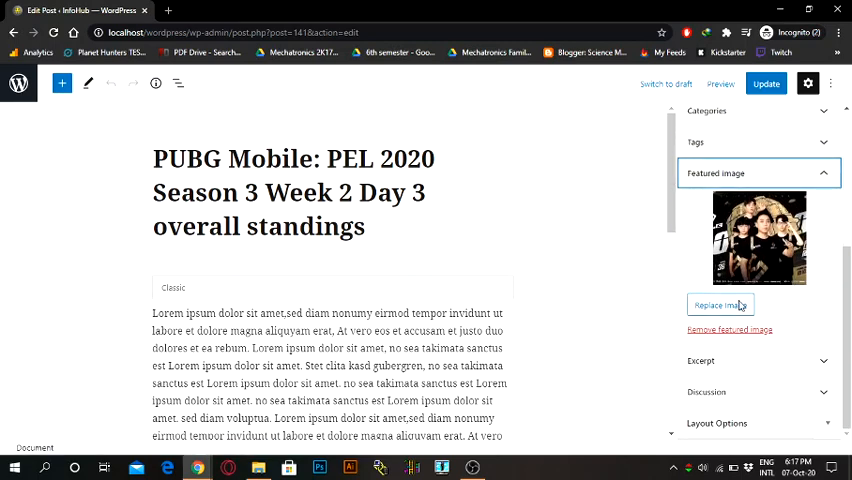
left_click(18, 84)
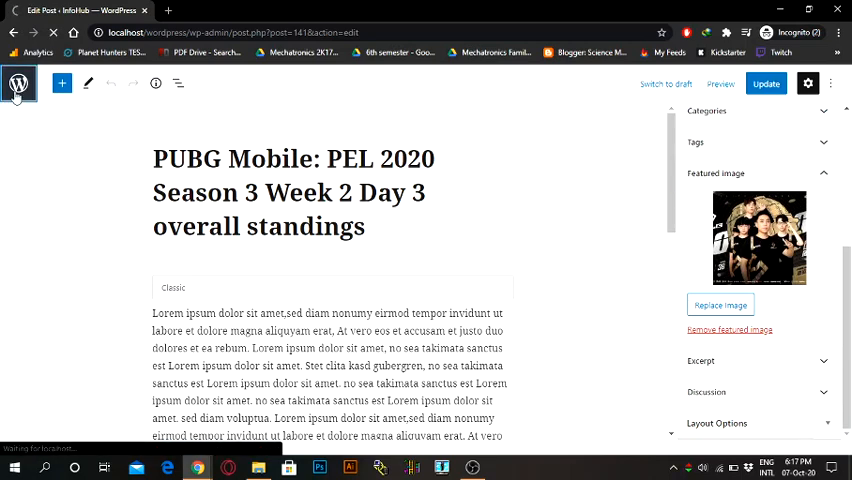